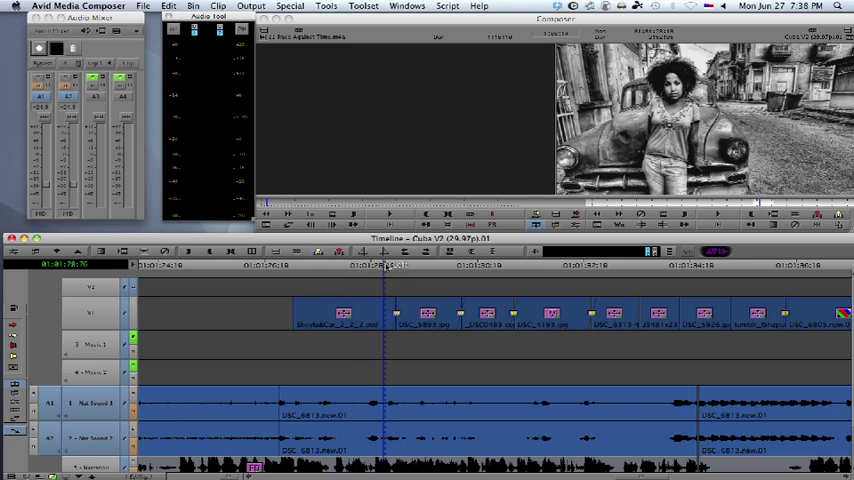
Step: Park the Cuba sequence on the frame where the picture flashes white
click(396, 264)
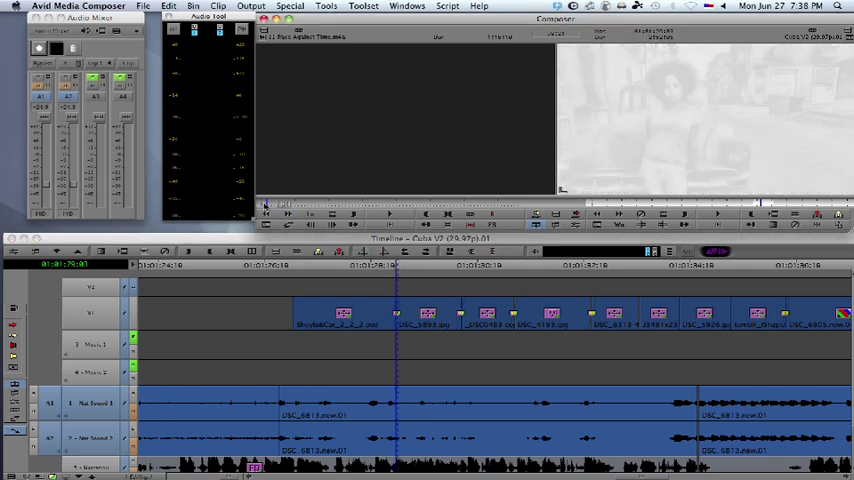
click(388, 214)
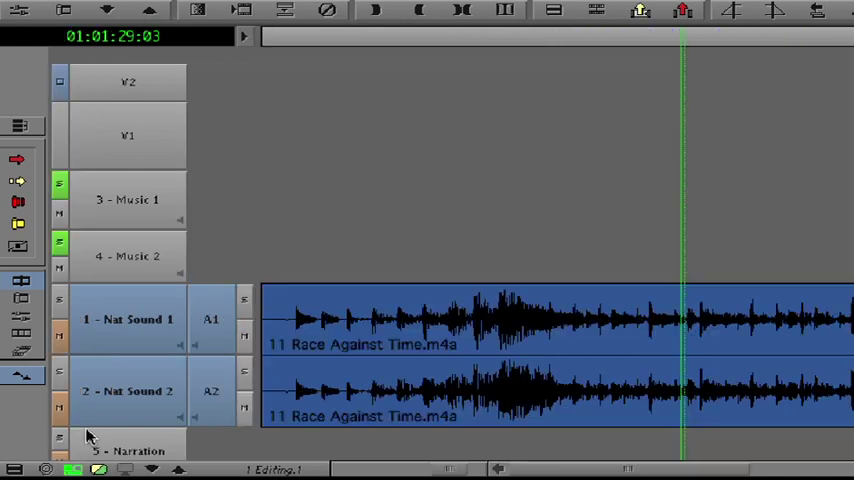
mouse_move(90, 422)
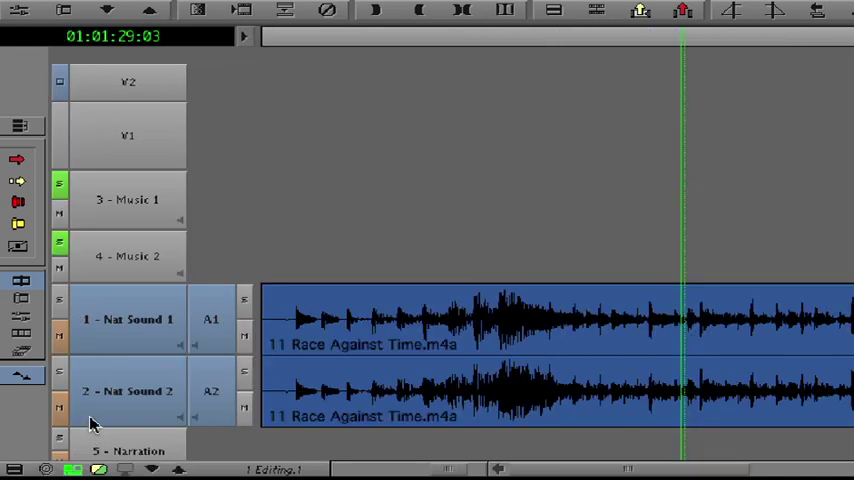
mouse_move(680, 310)
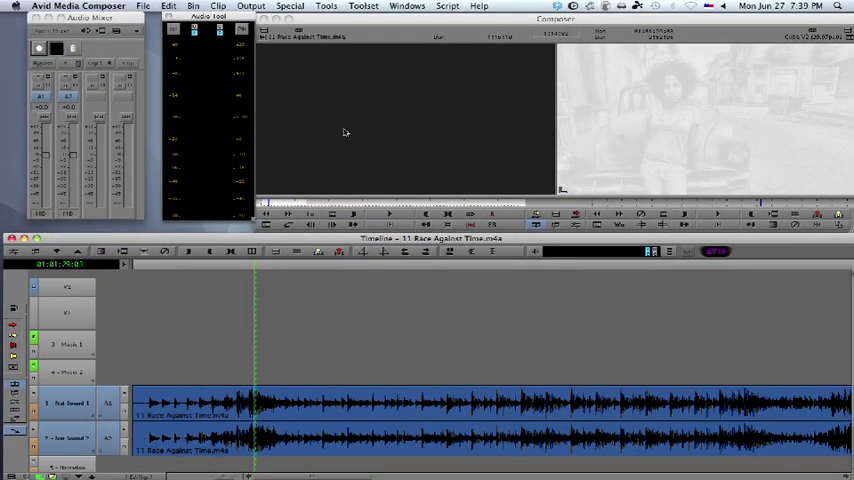
mouse_move(248, 400)
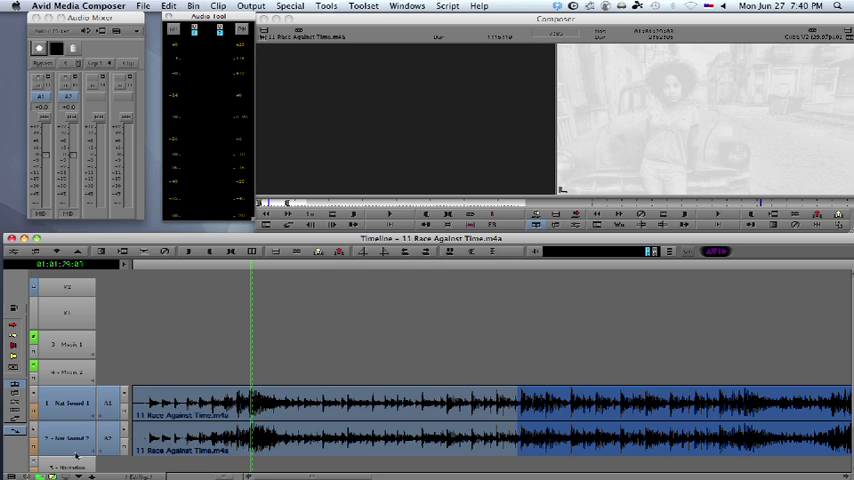
mouse_move(76, 456)
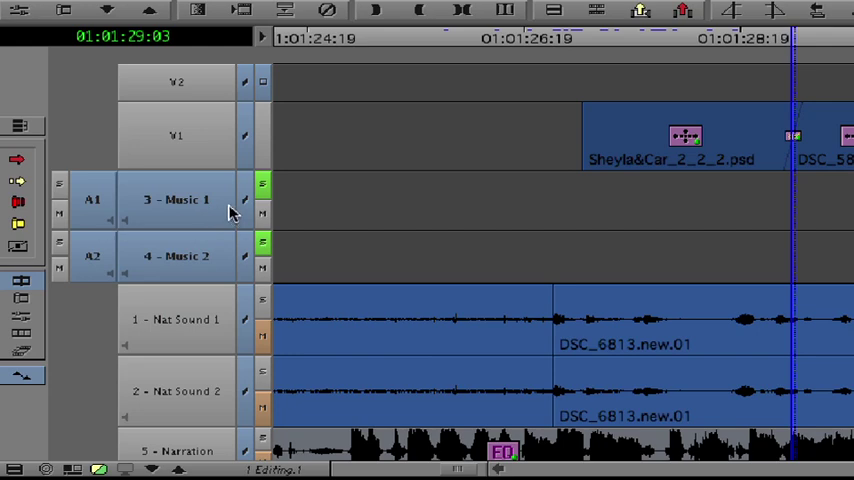
mouse_move(212, 232)
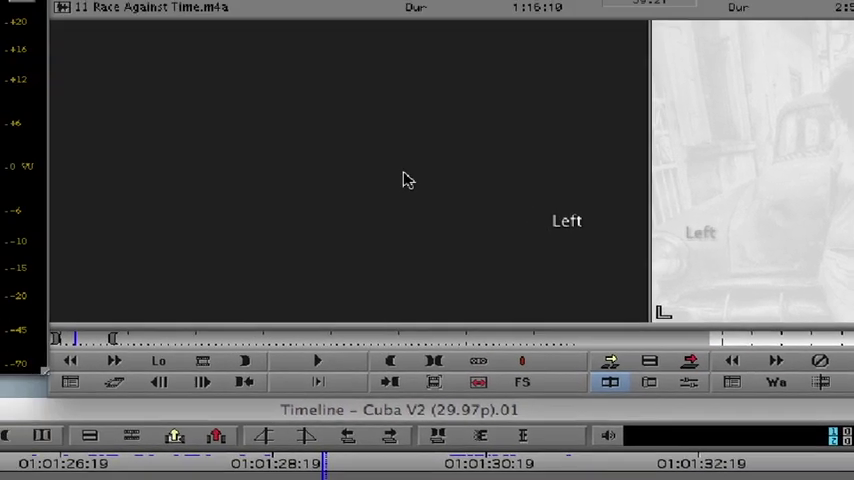
click(310, 12)
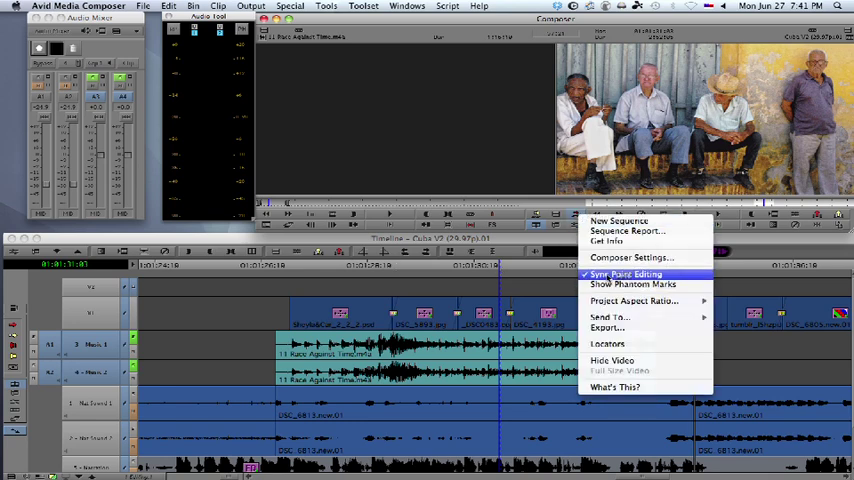
click(624, 274)
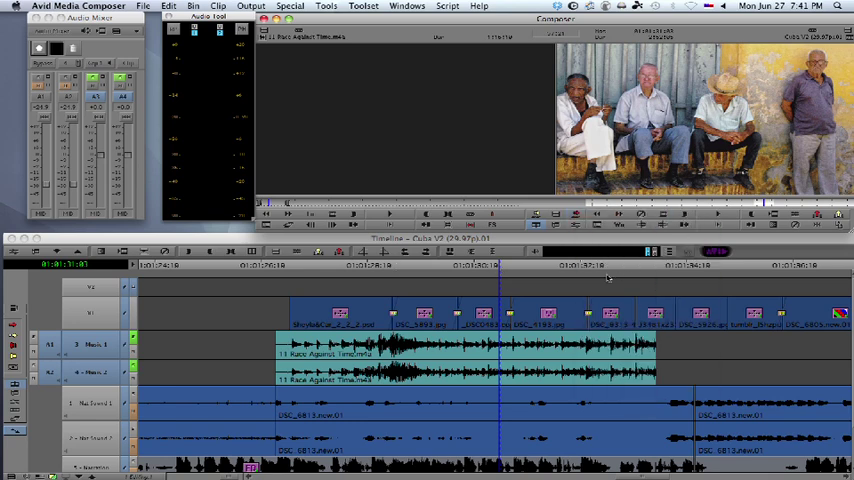